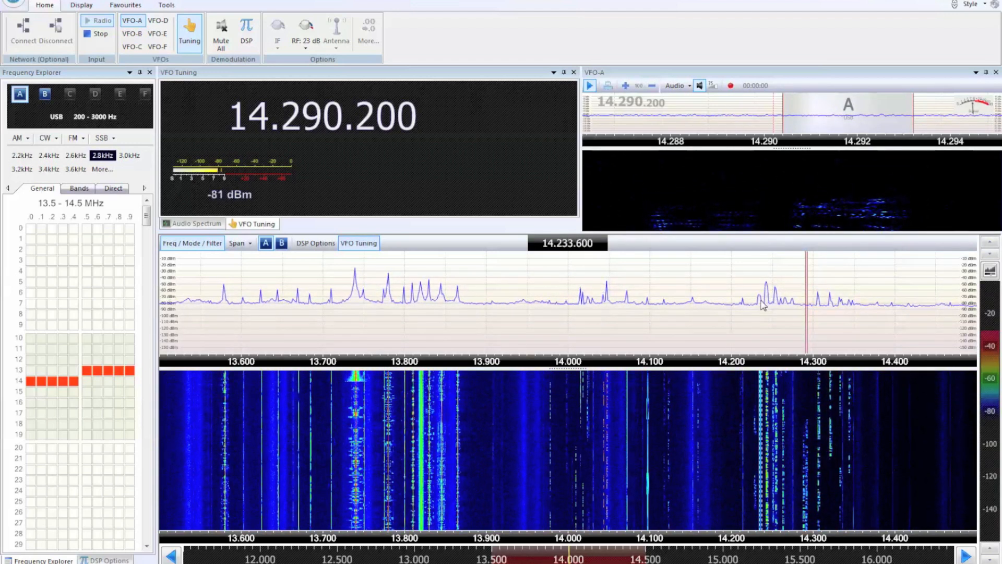
Tune VFO-A among the USB voice signals near 14.250 MHz, finishing on 14.242.000 MHz
{"action": "left_click", "coordinate": [760, 297]}
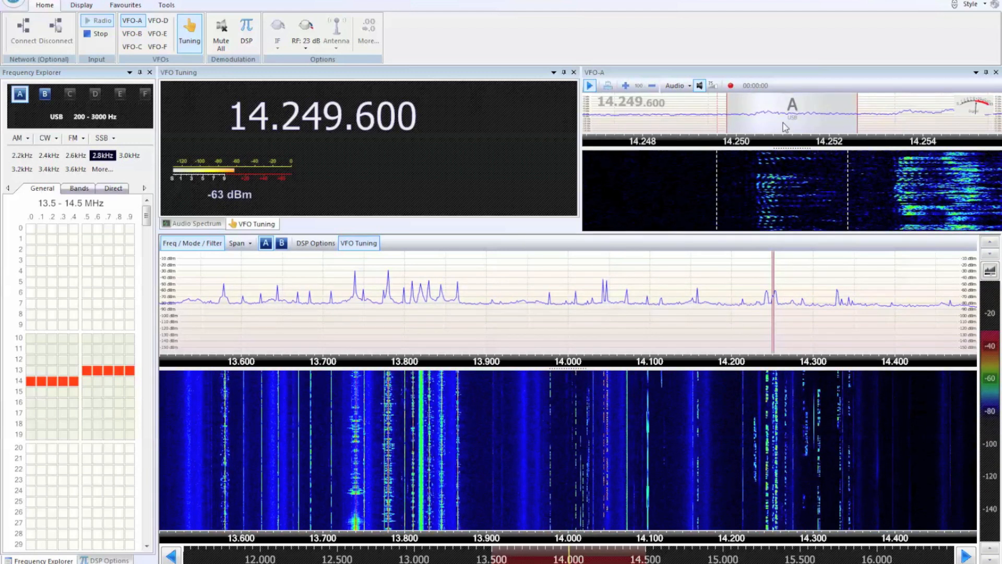
{"action": "left_click", "coordinate": [922, 115]}
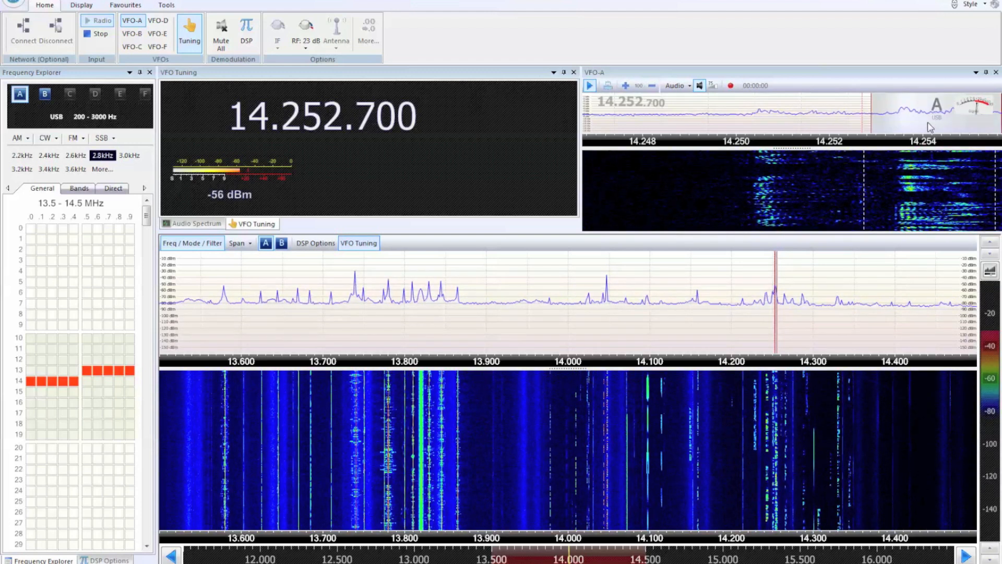
{"action": "mouse_move", "coordinate": [767, 308]}
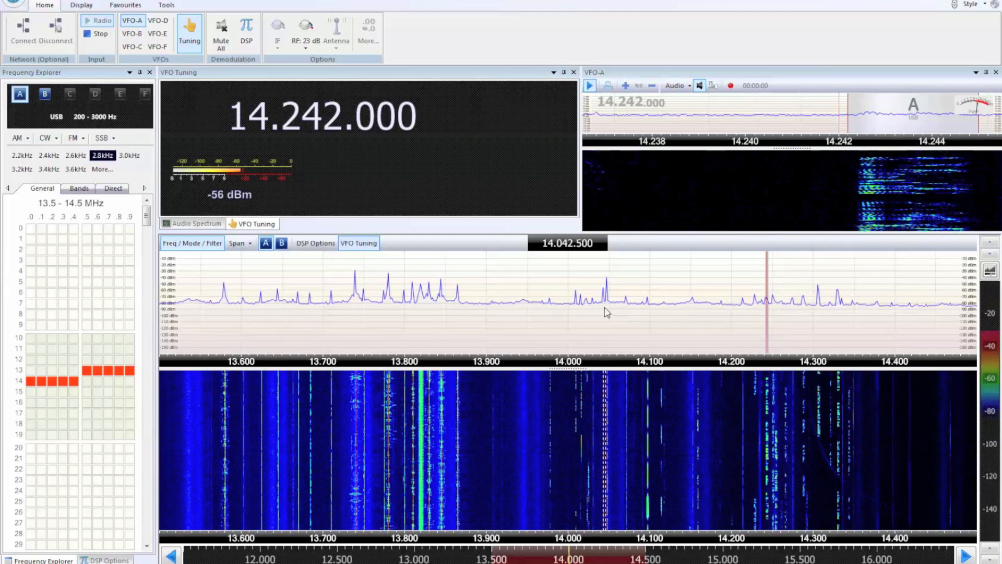
Tune past 14.046 MHz onto the strong 13.739.100 MHz carrier and receive it in AM
{"action": "left_click", "coordinate": [603, 301]}
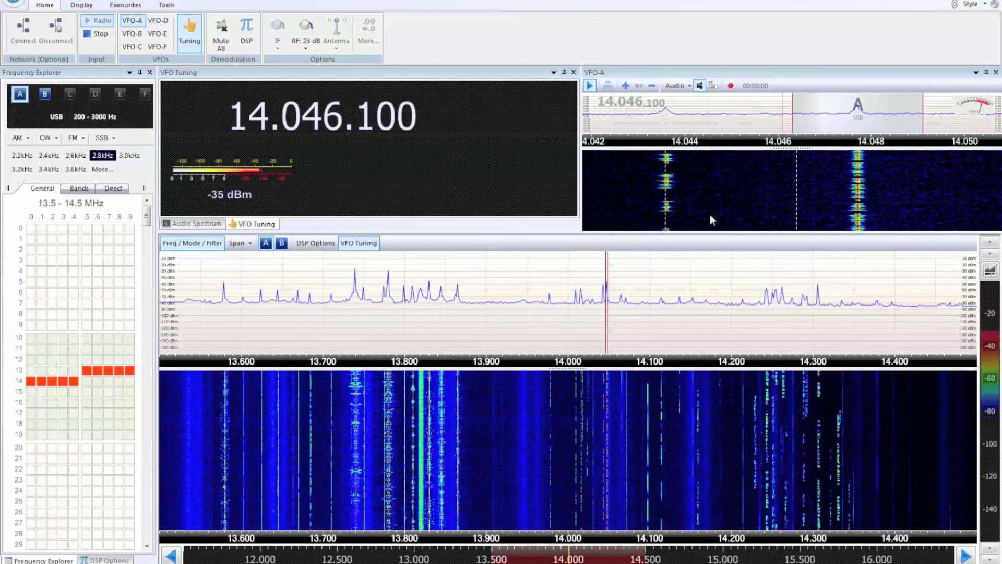
{"action": "mouse_move", "coordinate": [493, 395]}
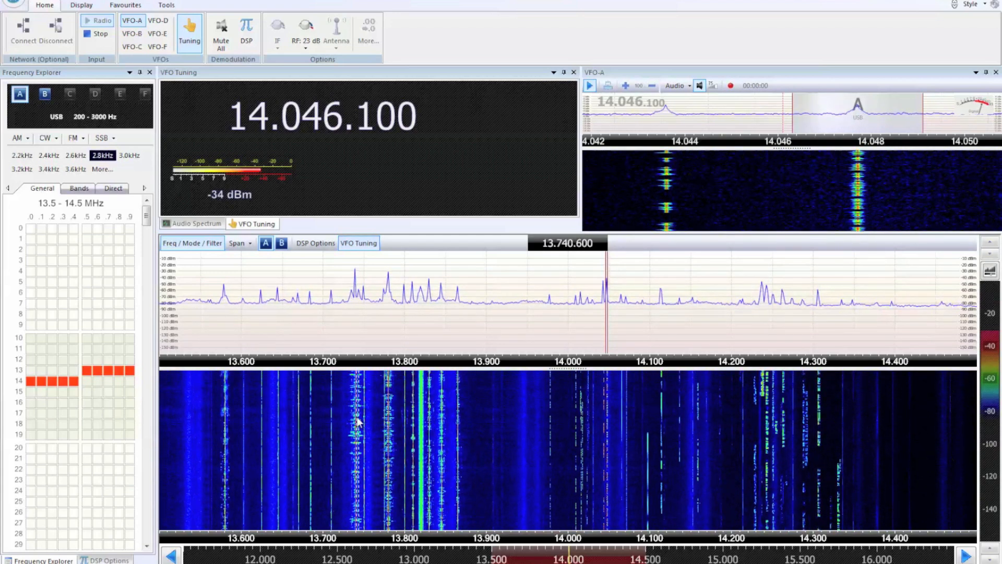
{"action": "left_click", "coordinate": [356, 301]}
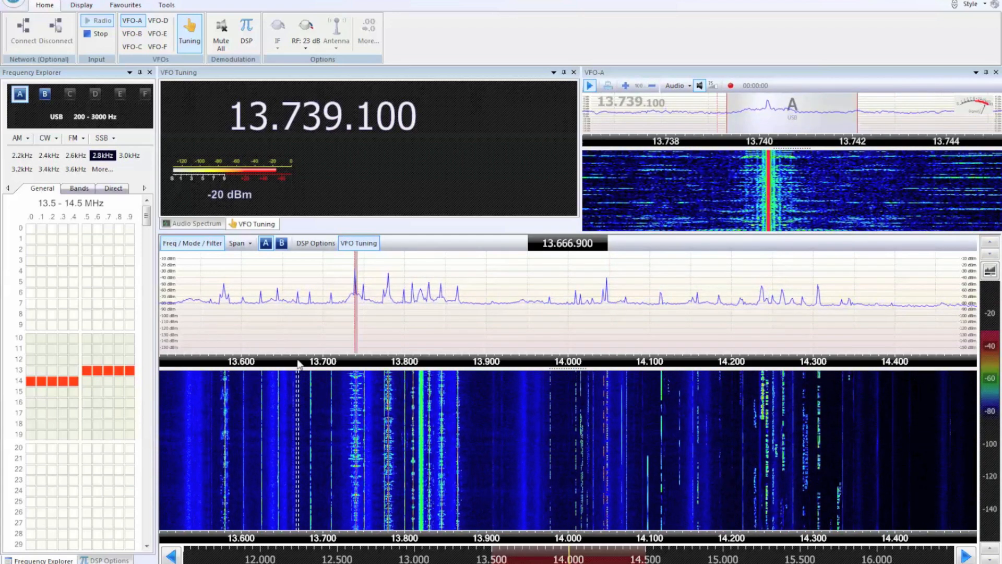
{"action": "left_click", "coordinate": [16, 138]}
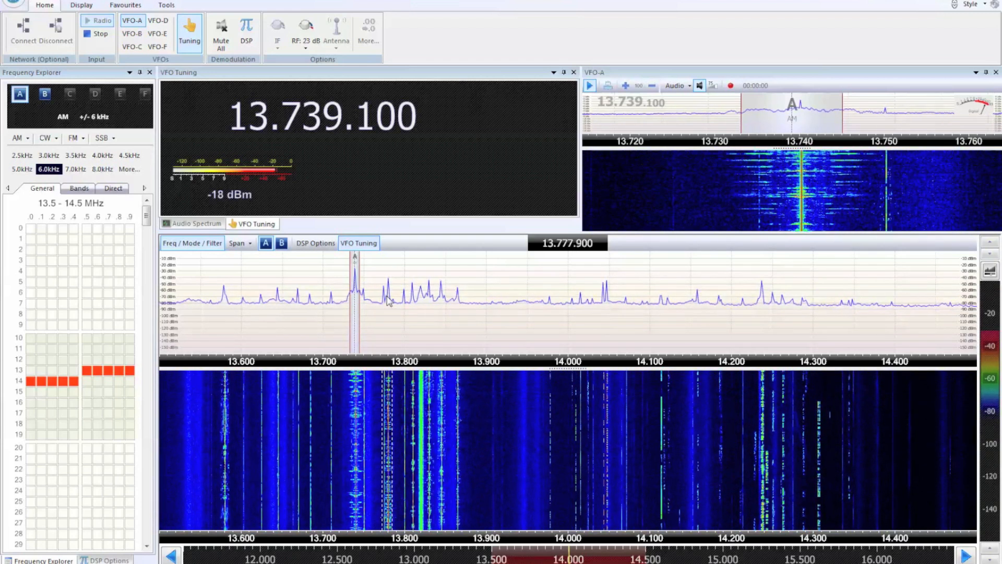
Step through nearby broadcast peaks to the AM station at 13.580.200 MHz
{"action": "left_click", "coordinate": [387, 297]}
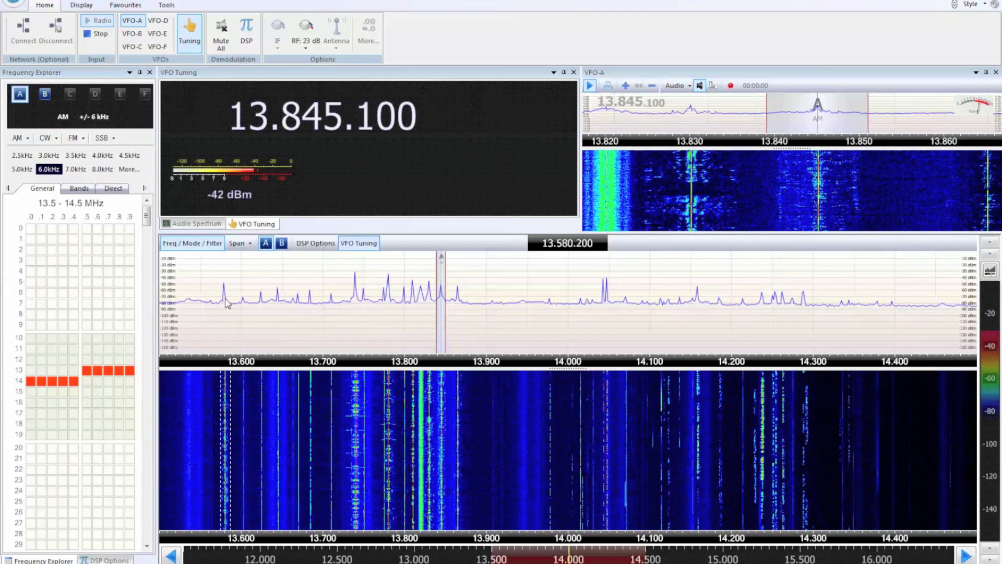
{"action": "left_click", "coordinate": [566, 243]}
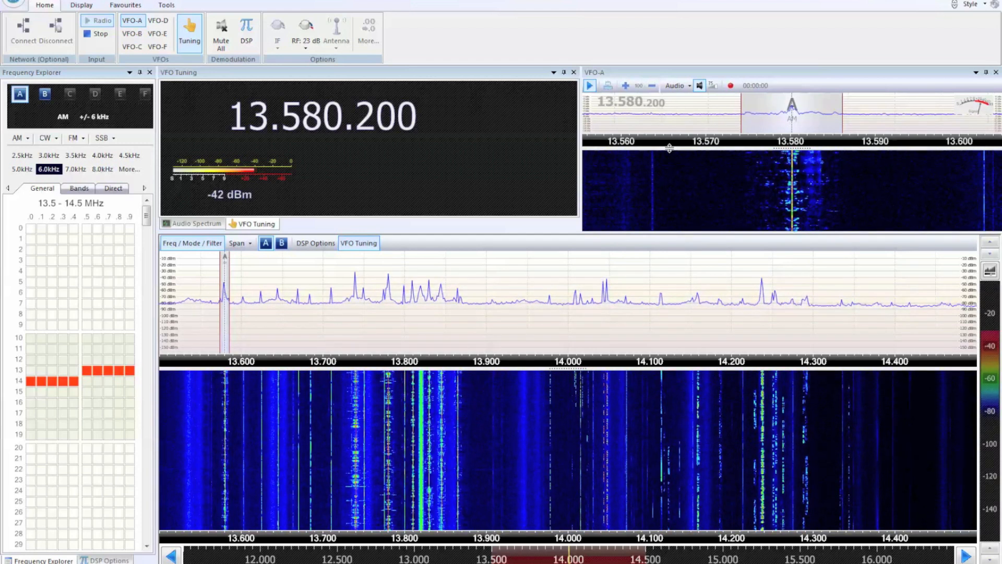
{"action": "mouse_move", "coordinate": [567, 339]}
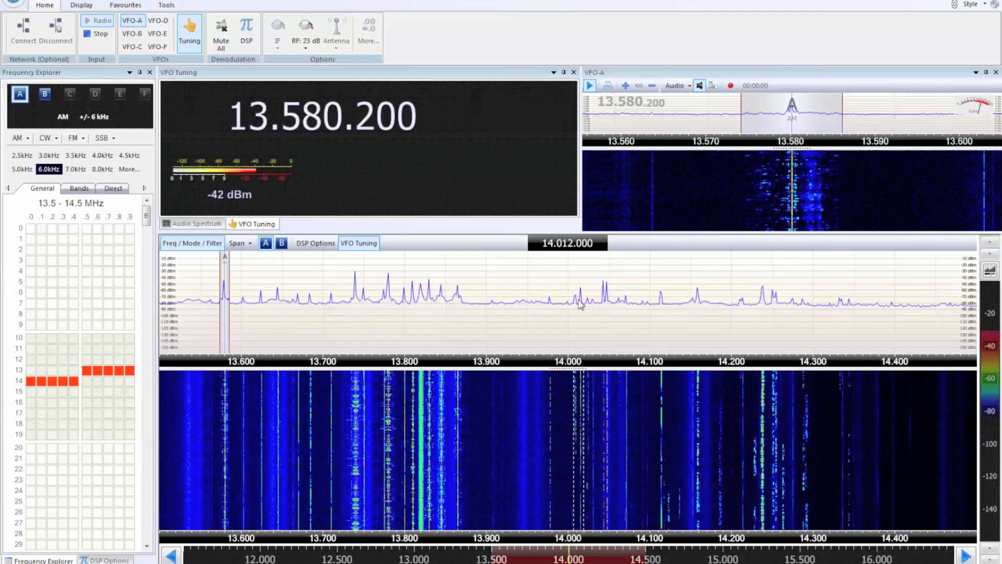
Fine-tune onto the Morse signal at 14.044.100 MHz and select CW-U mode
{"action": "left_click", "coordinate": [579, 300]}
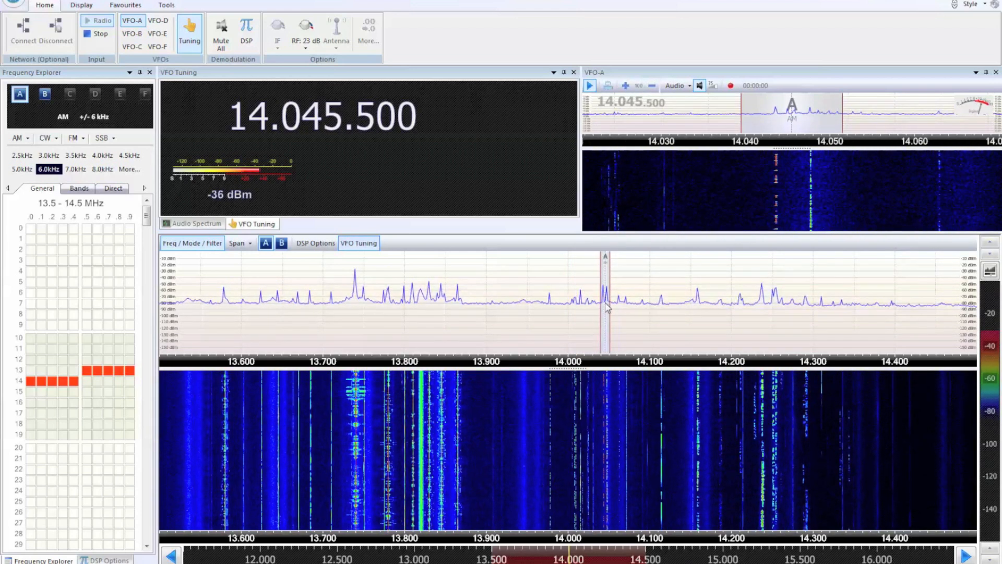
{"action": "left_click", "coordinate": [402, 262]}
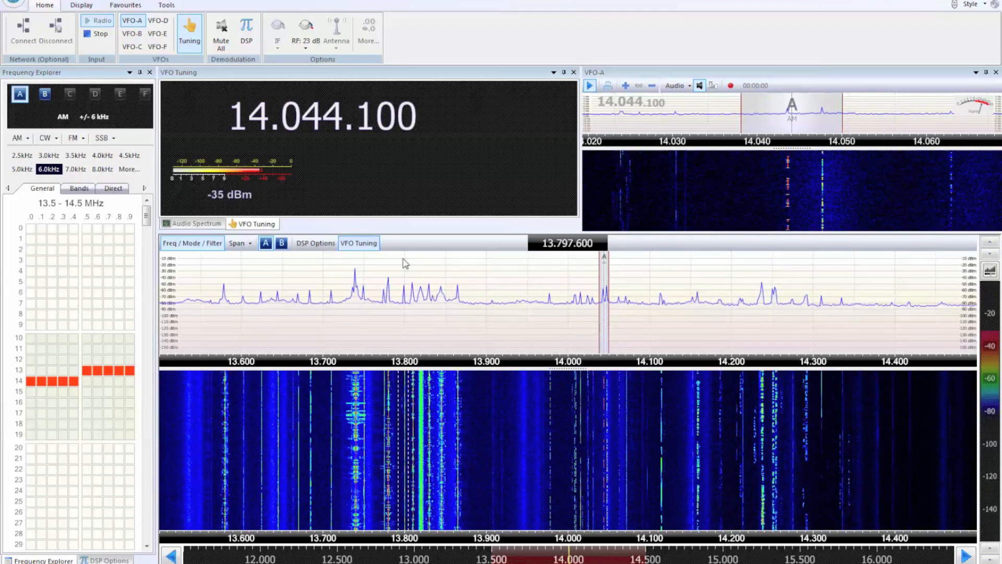
{"action": "left_click", "coordinate": [45, 137]}
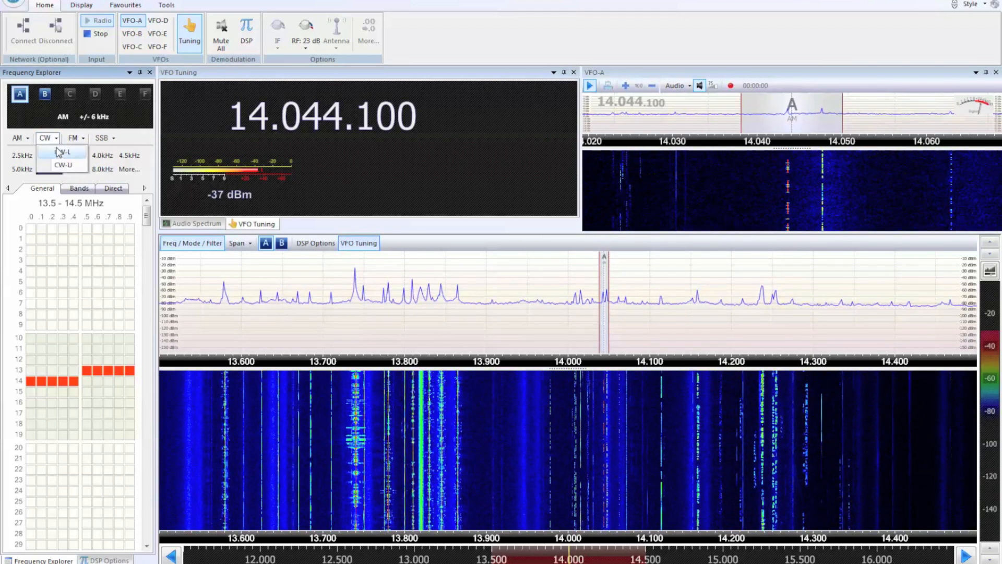
{"action": "left_click", "coordinate": [63, 165]}
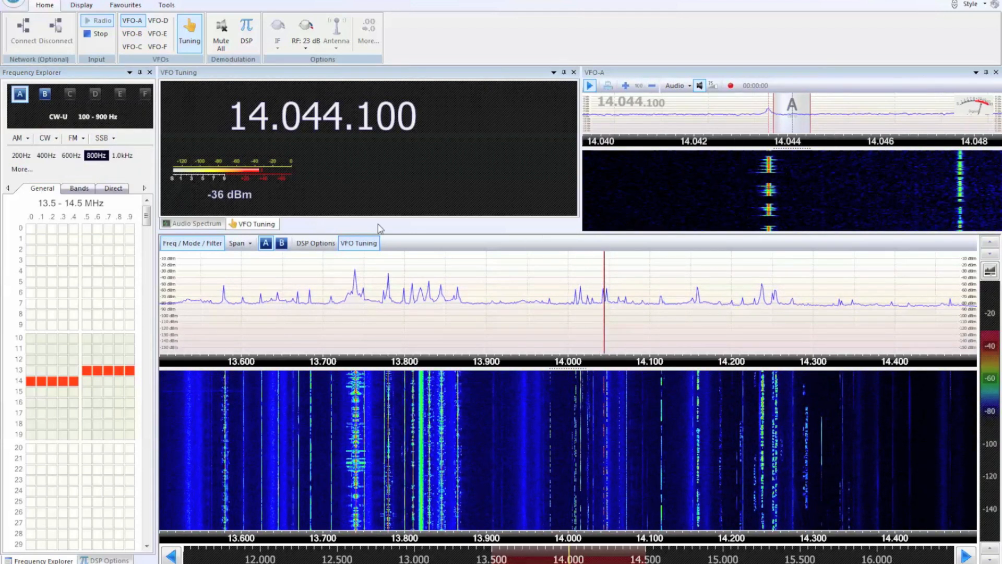